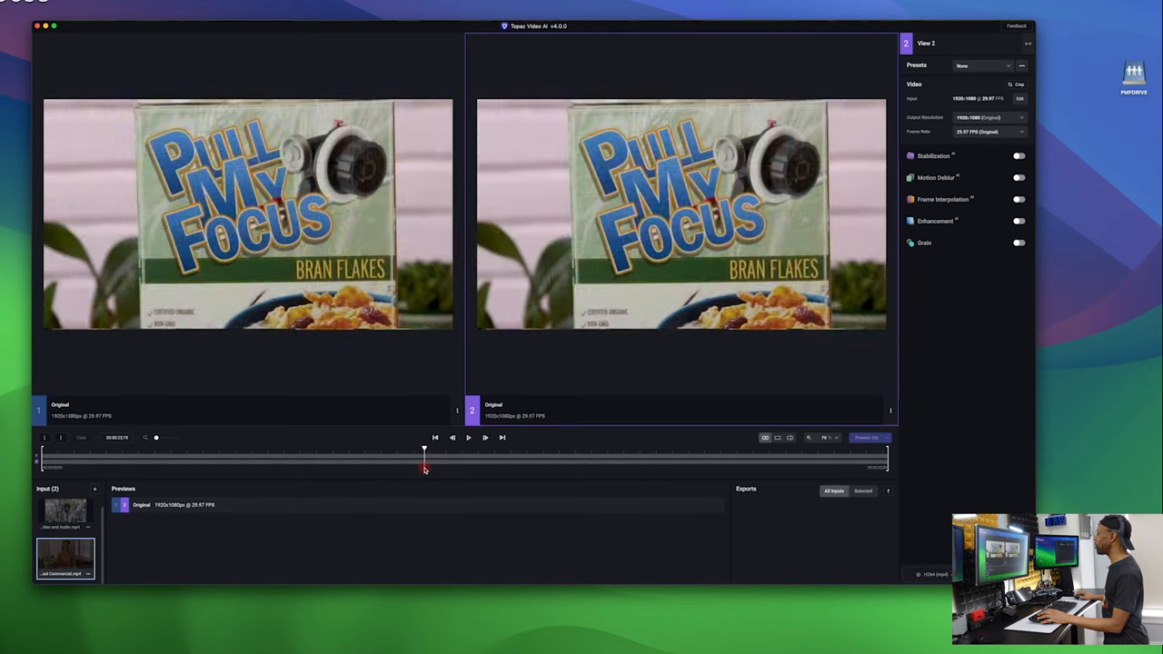
Scrub the timeline to the shot of the woman at the table facing the camera.
drag(425, 451, 400, 451)
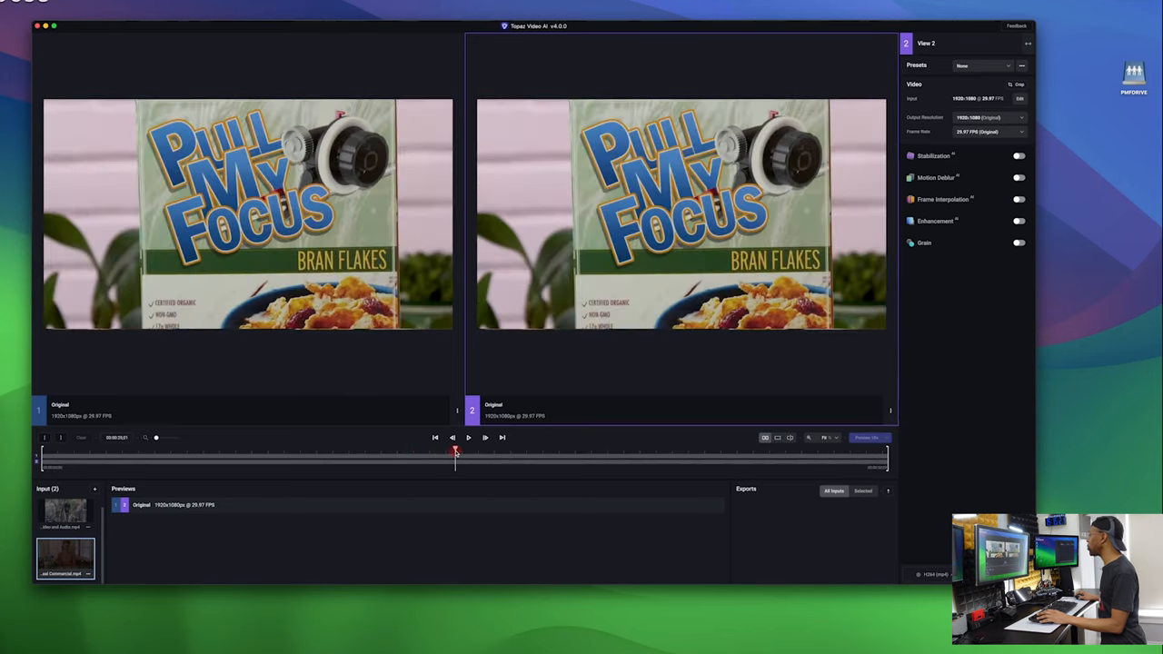
drag(454, 463, 334, 463)
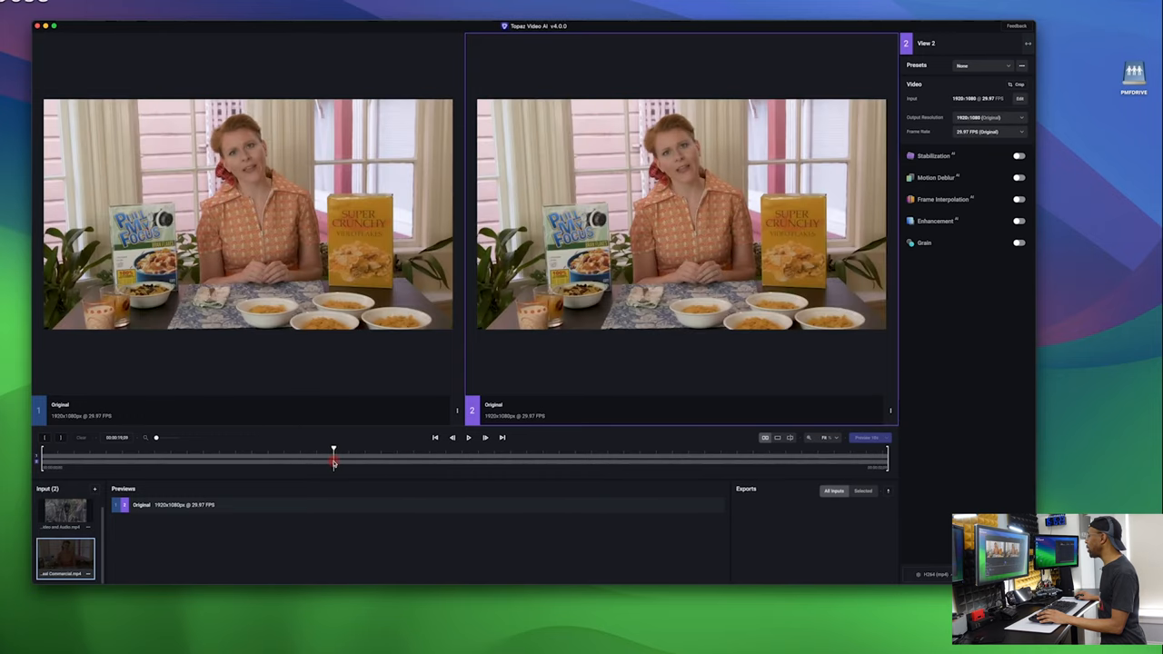
drag(334, 451, 323, 451)
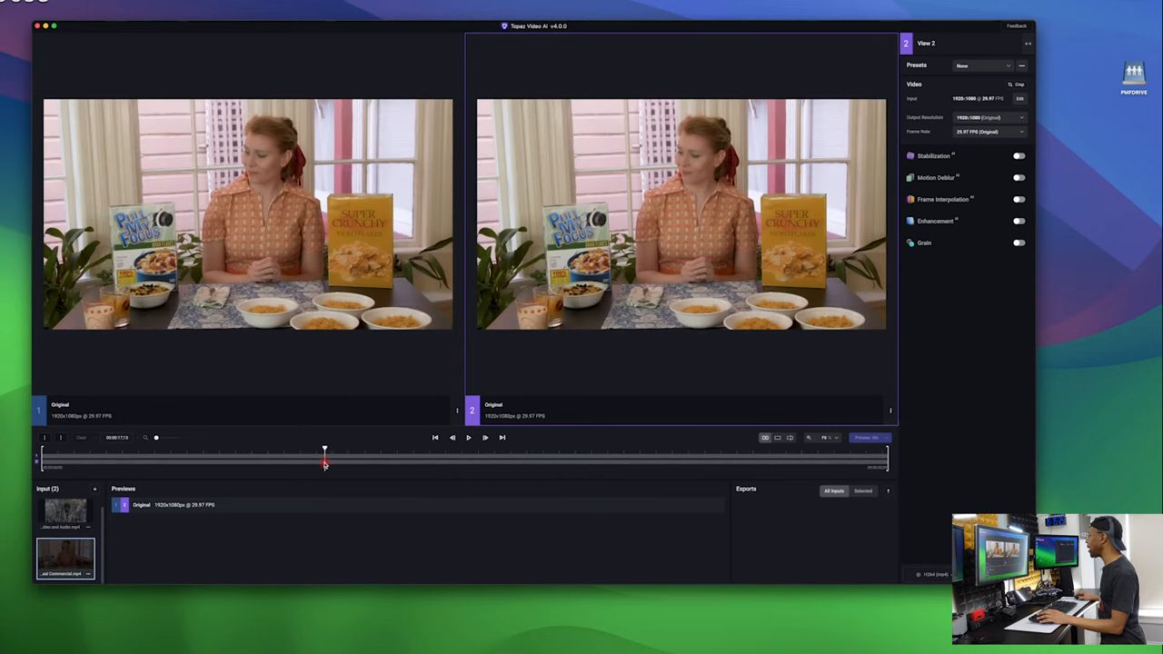
drag(323, 450, 505, 450)
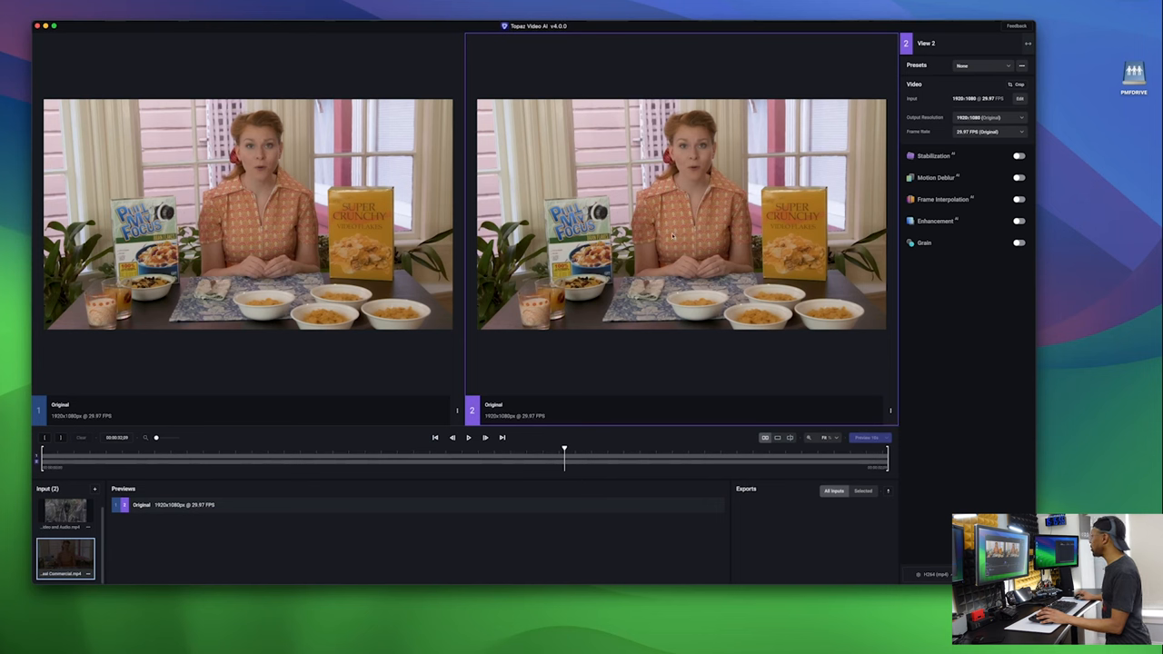
mouse_move(865, 174)
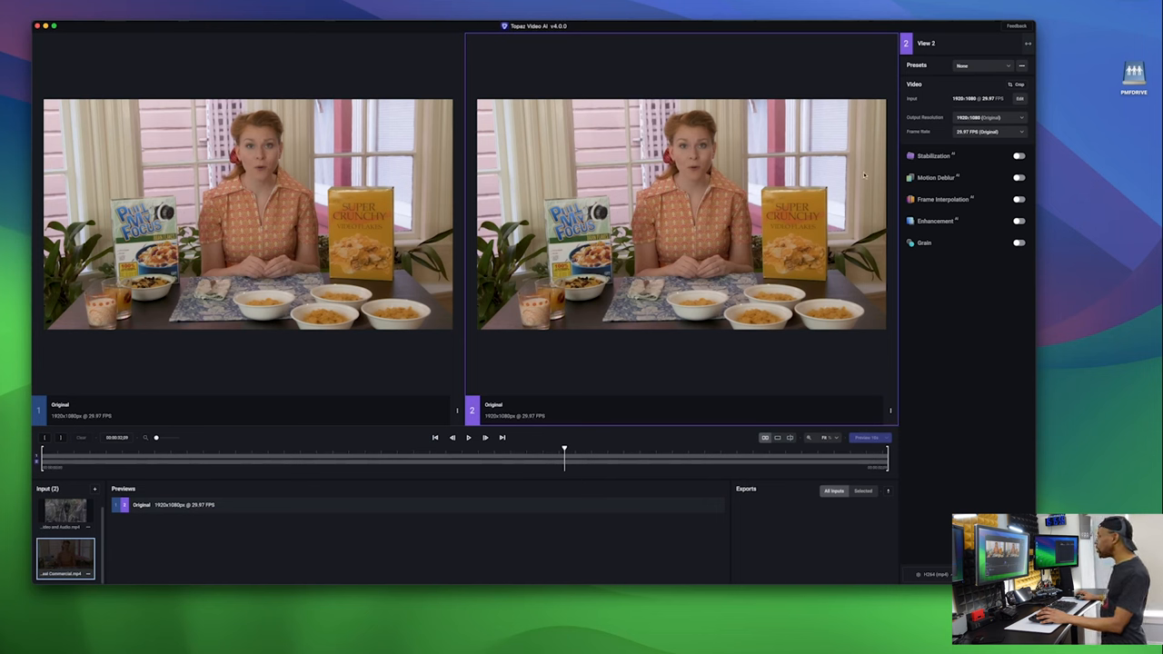
Apply the Upscale to 4K preset, choose a preview length and start rendering the preview.
click(985, 65)
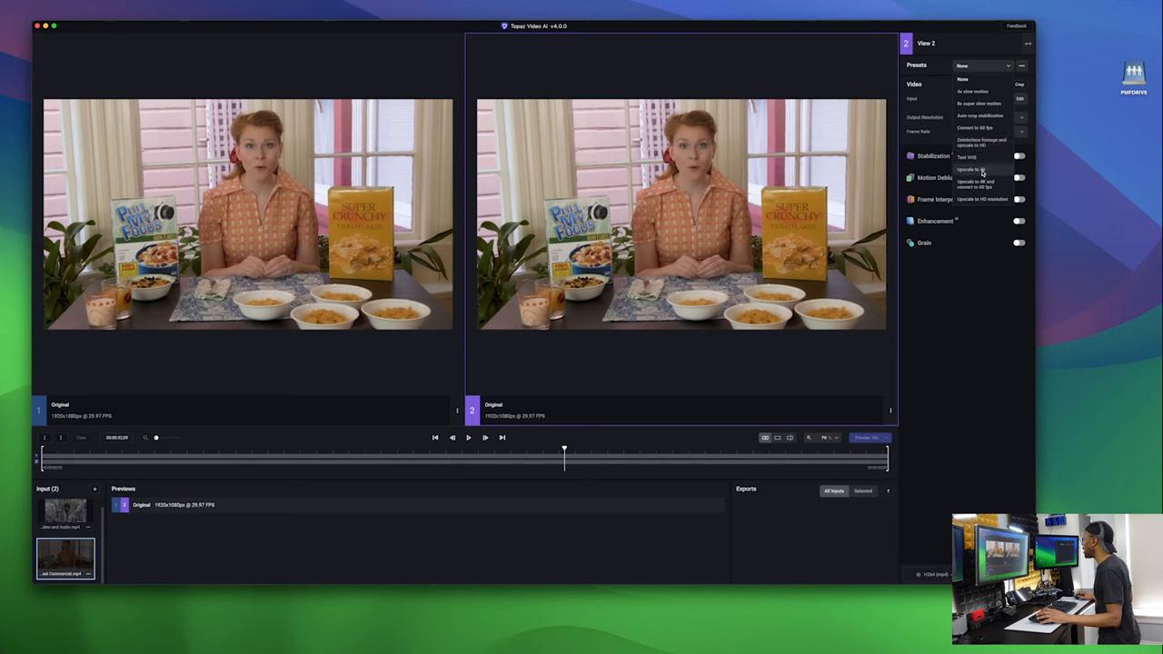
click(972, 171)
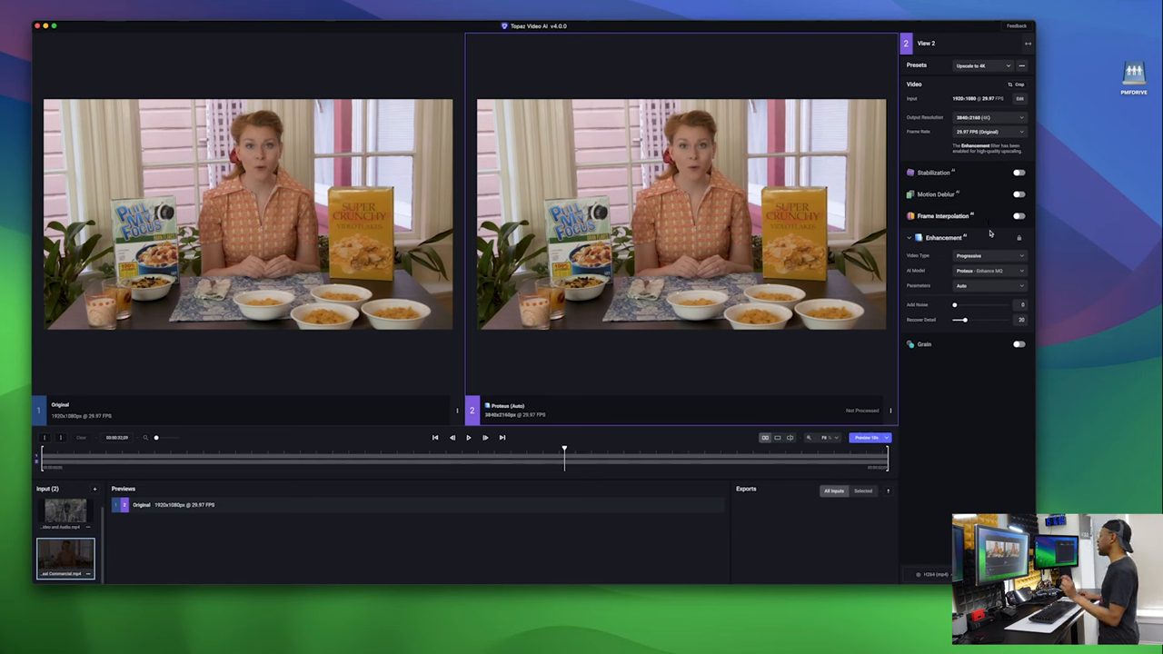
mouse_move(988, 280)
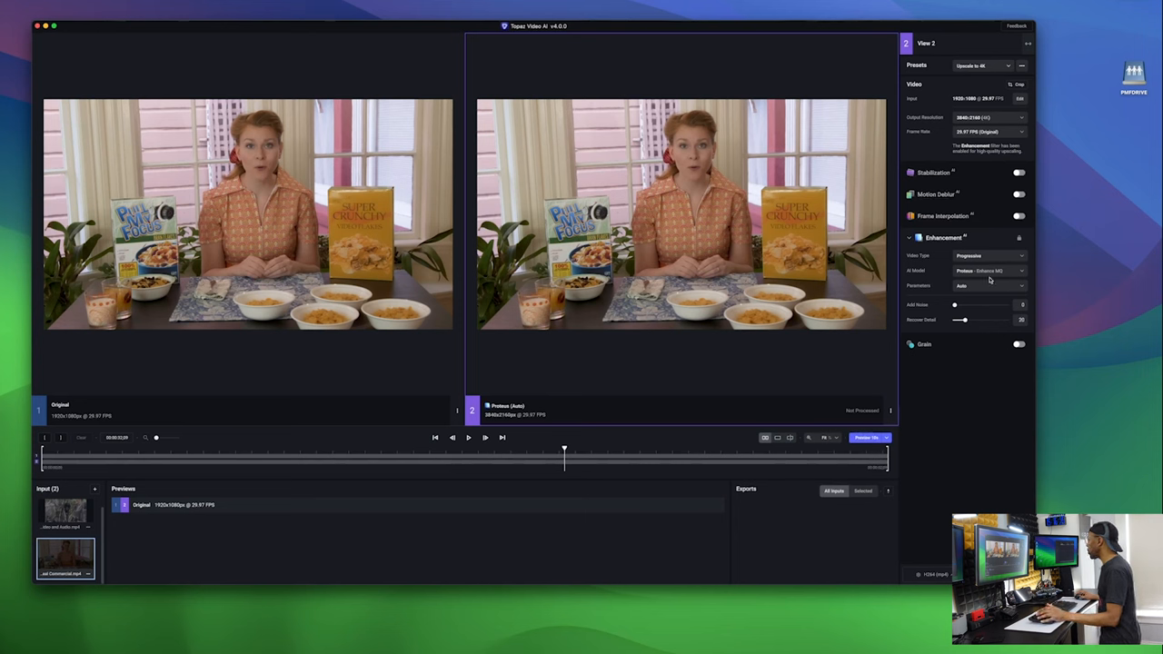
mouse_move(965, 343)
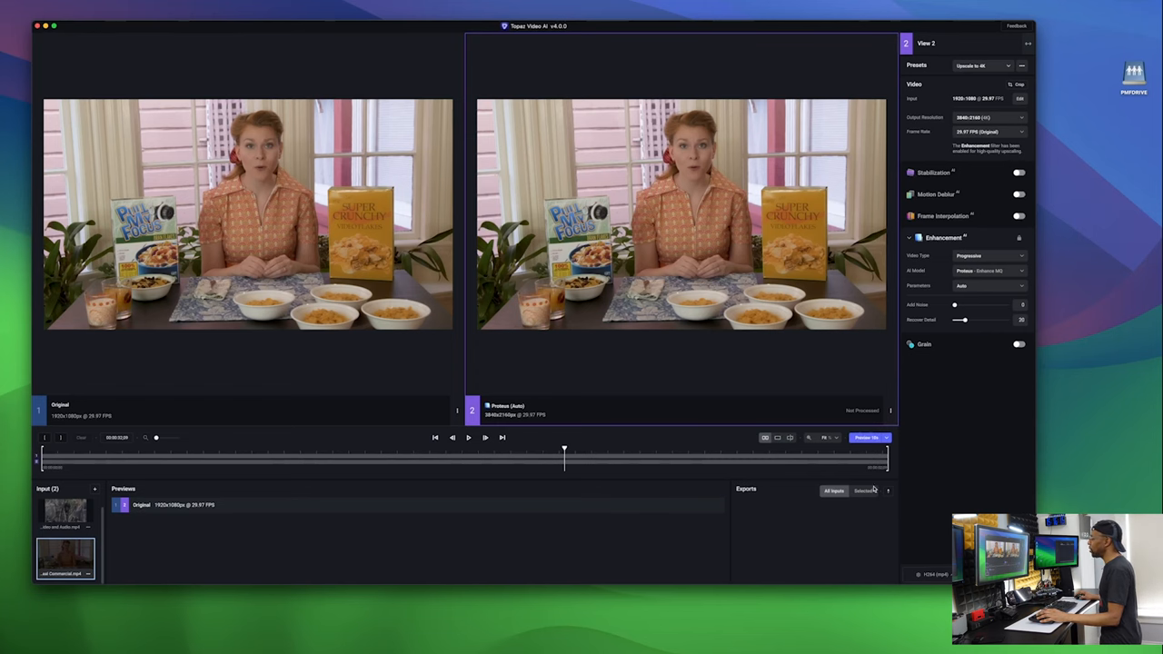
click(865, 436)
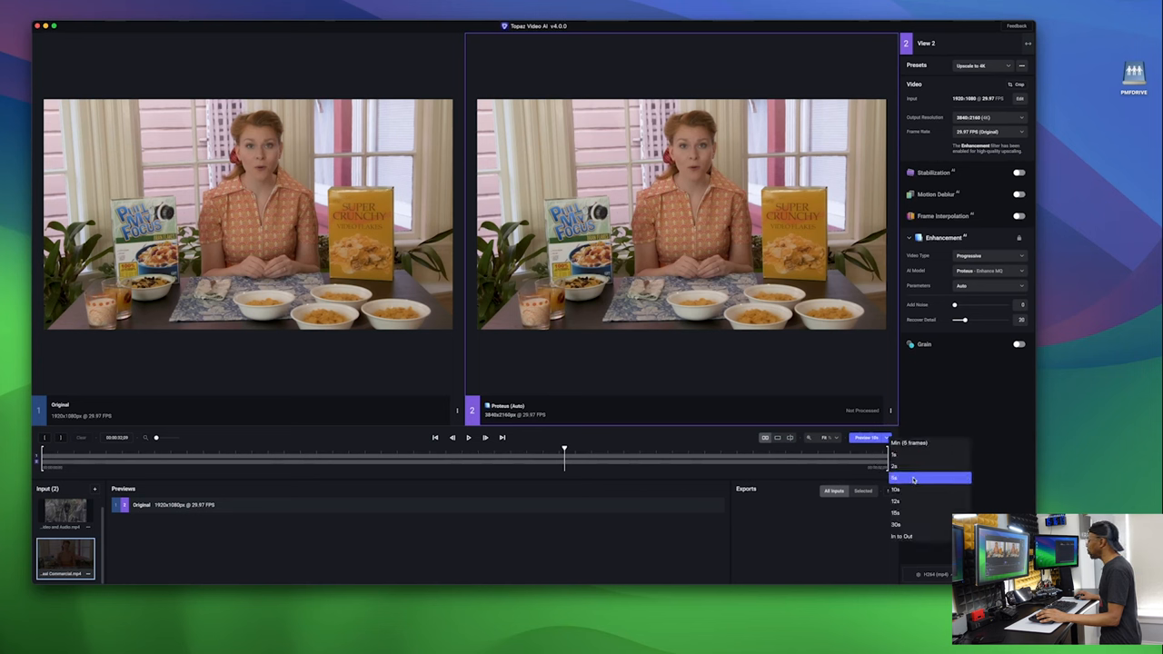
click(896, 476)
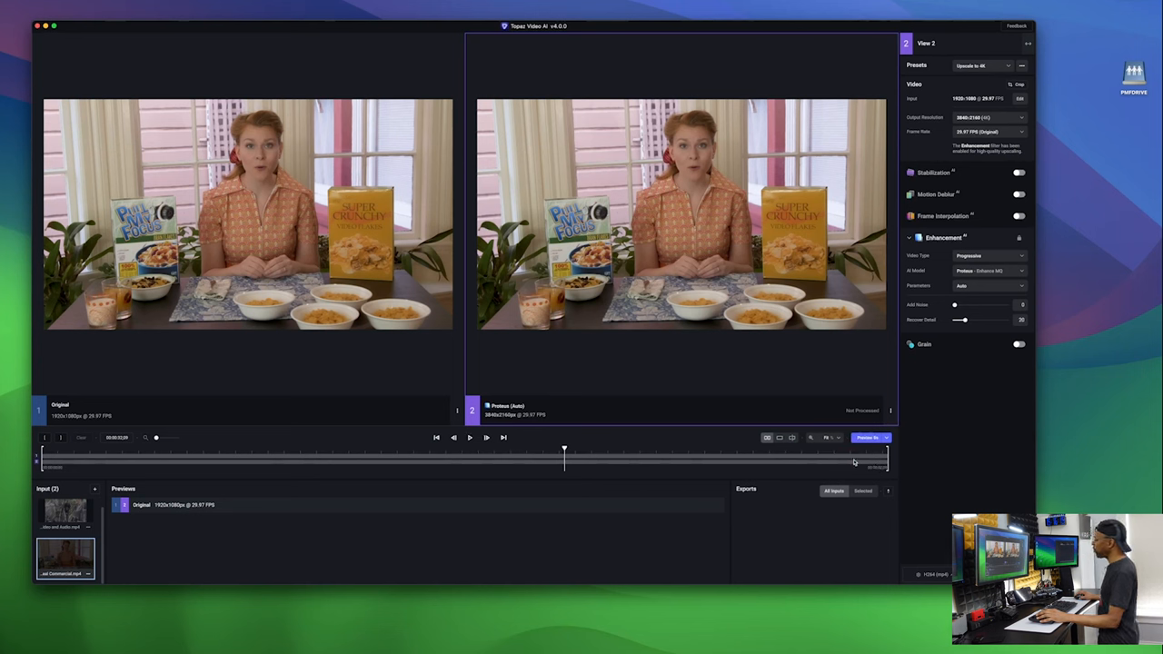
click(869, 438)
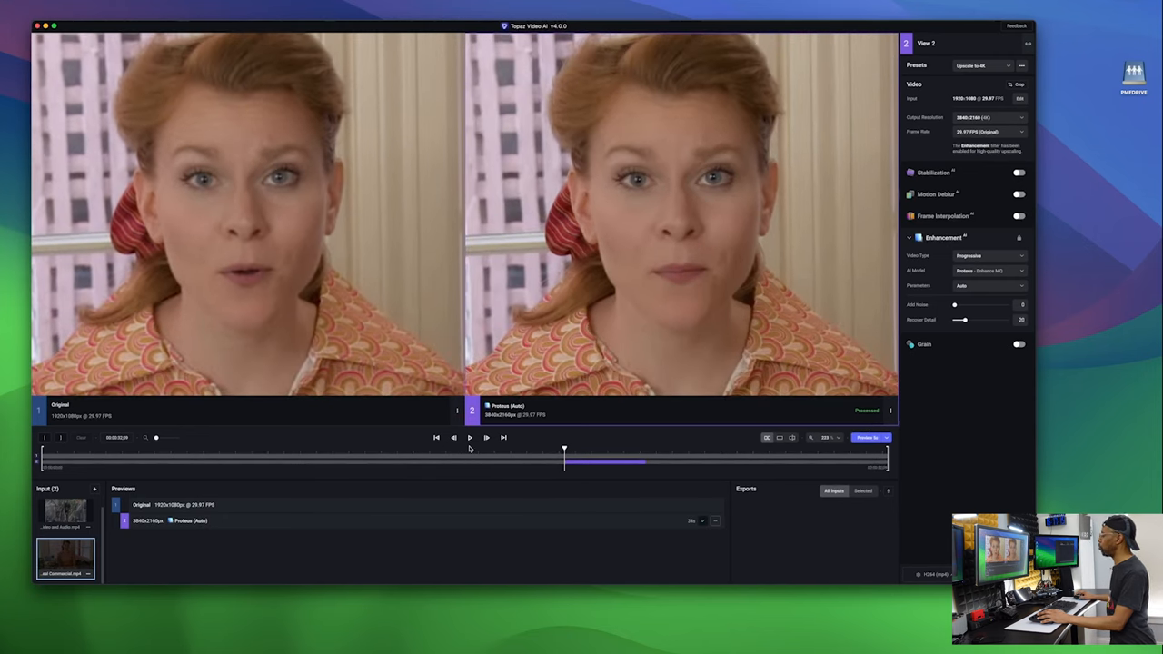
Play and then pause the side-by-side original versus 4K preview.
click(469, 436)
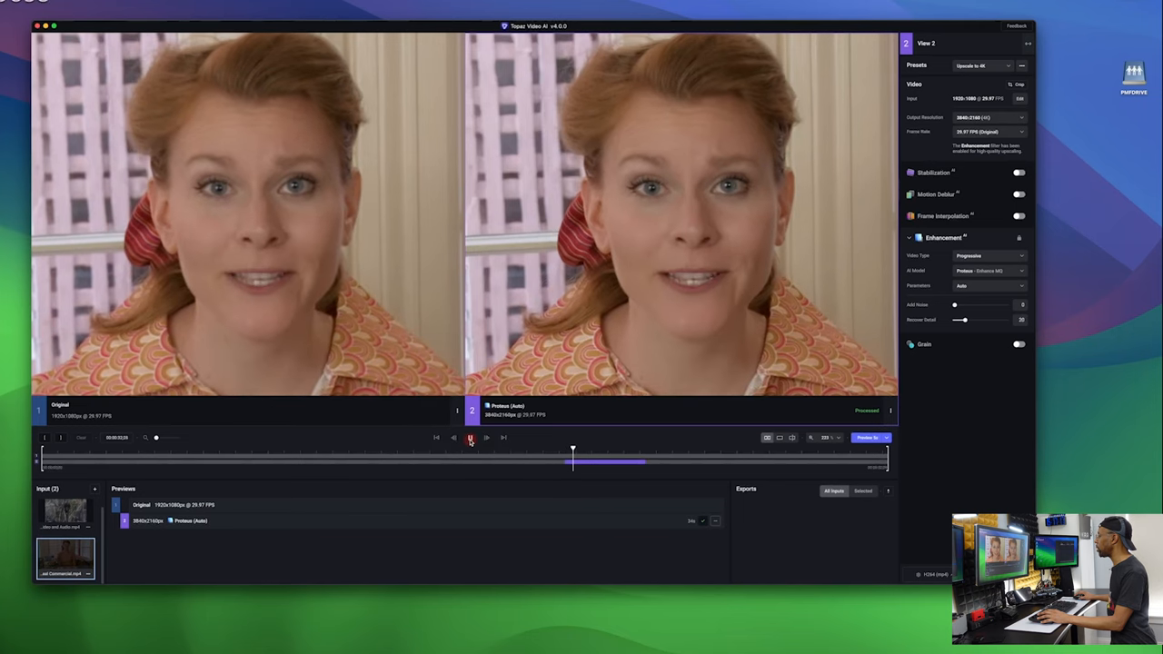
click(468, 436)
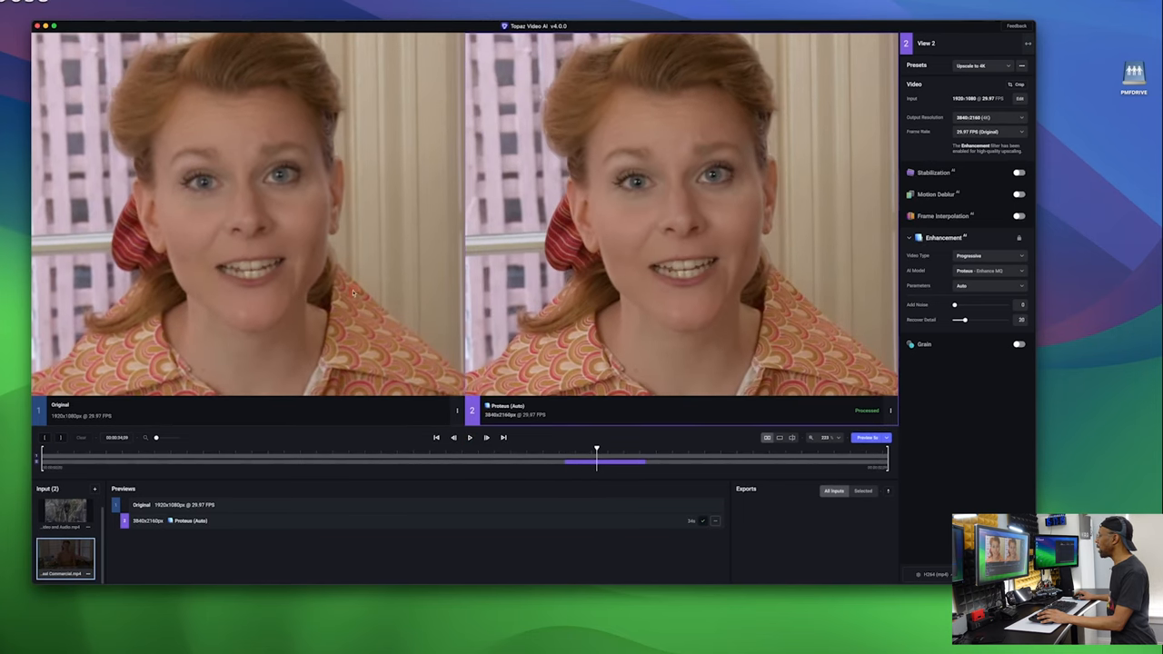